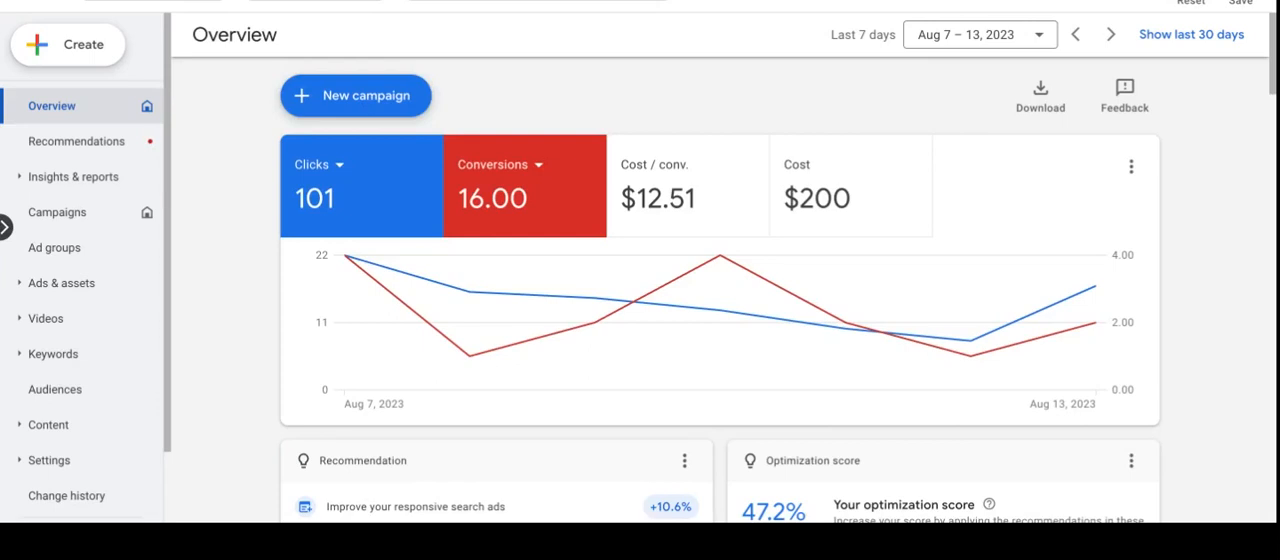
mouse_move(610, 48)
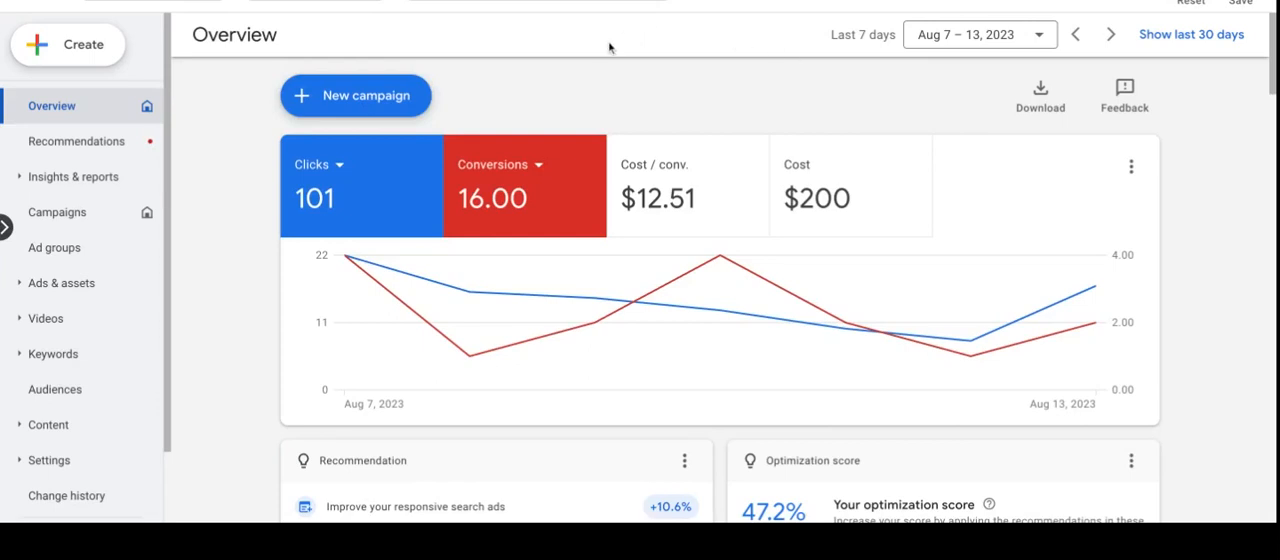
mouse_move(658, 76)
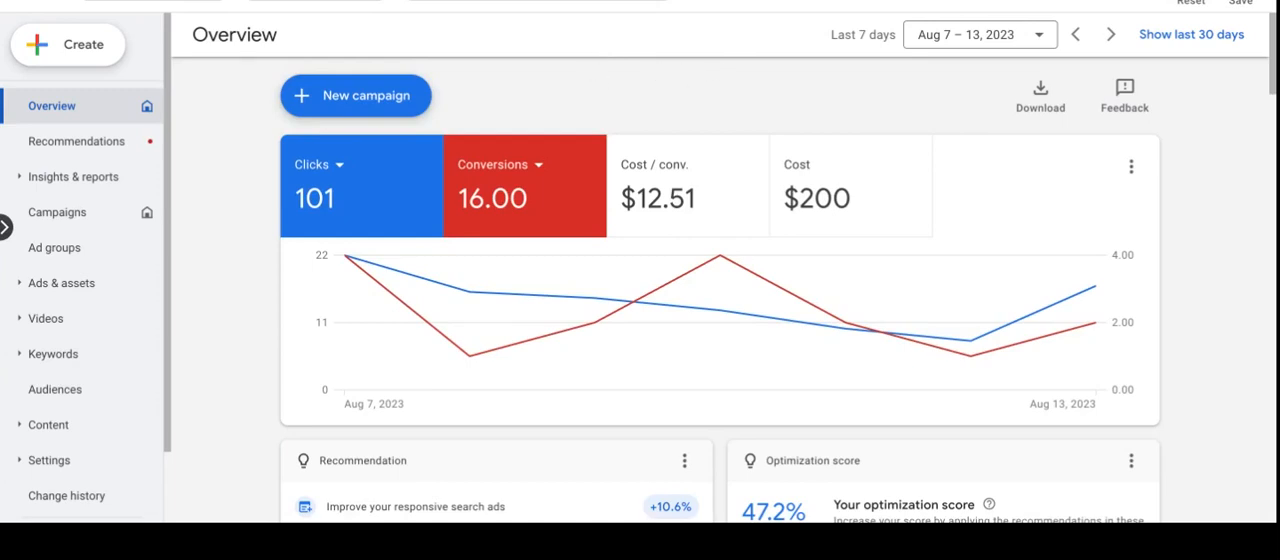
mouse_move(960, 116)
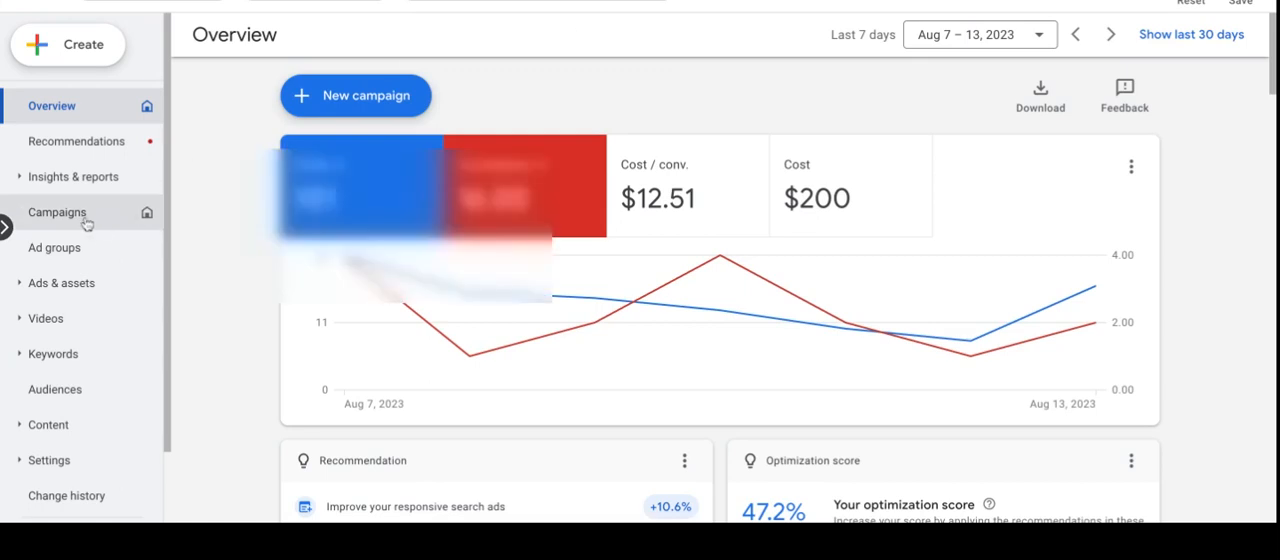
Step: Show the campaigns table with cost, 18.22% search impression share and 16 conversions in view
click(56, 212)
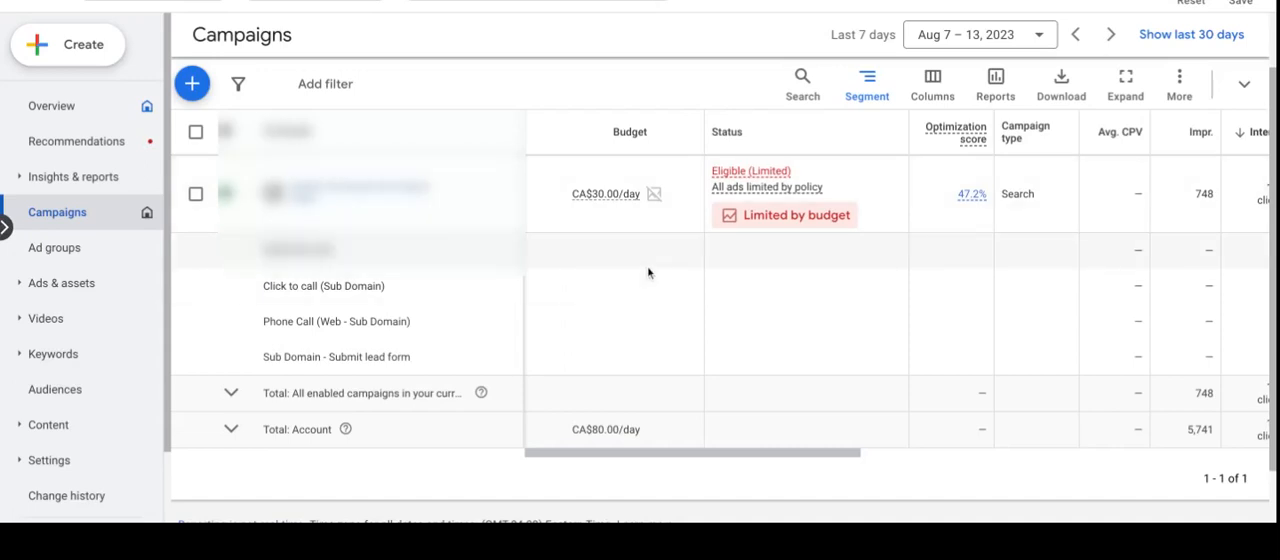
mouse_move(970, 302)
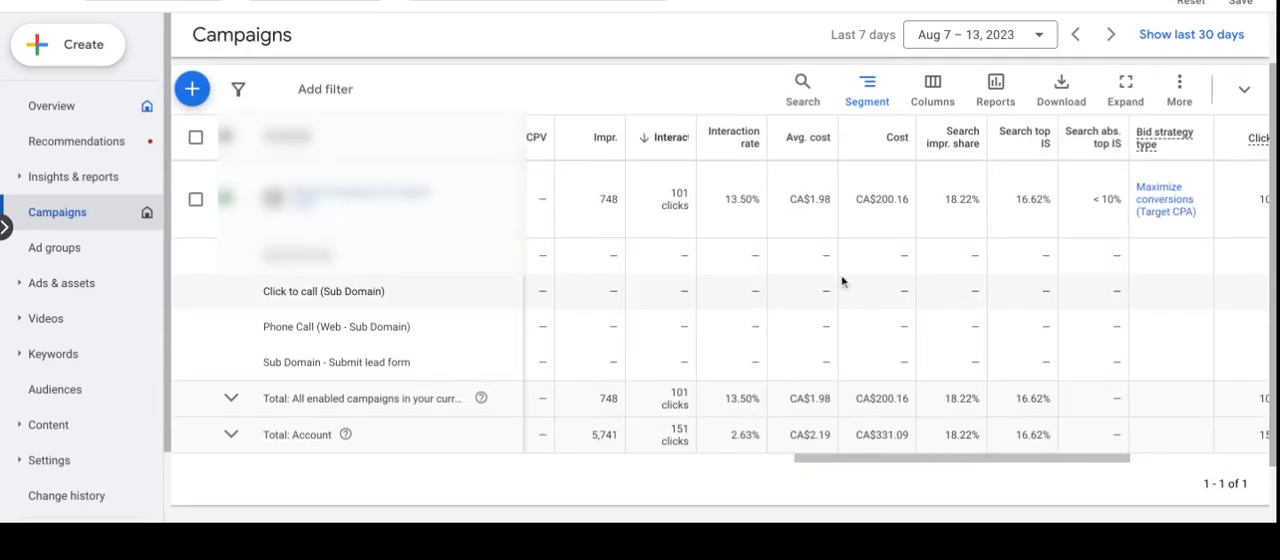
mouse_move(760, 310)
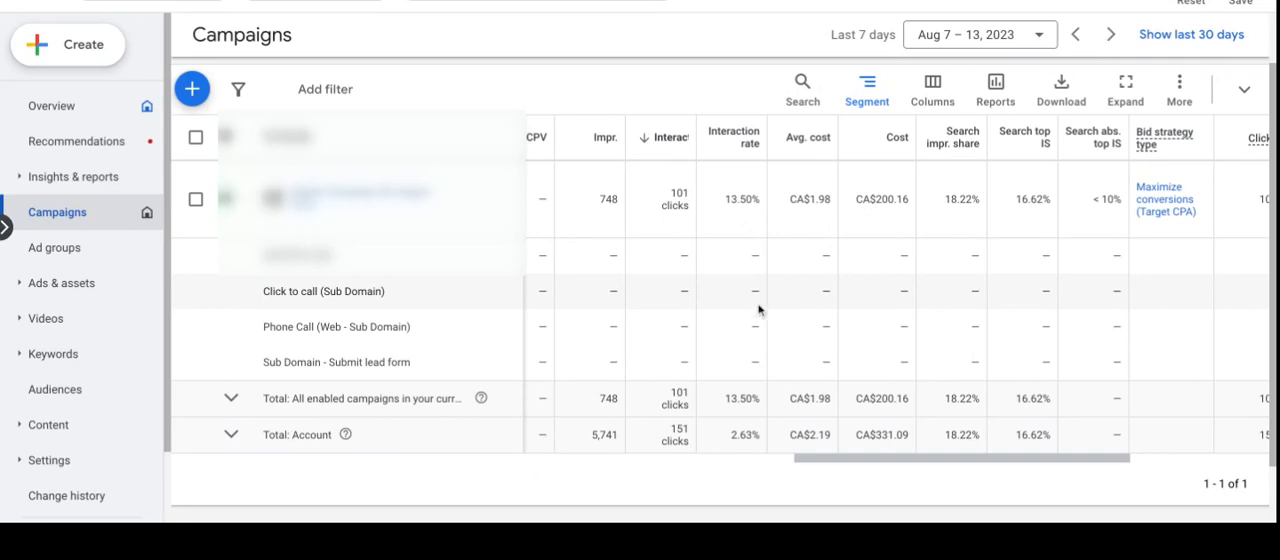
mouse_move(760, 312)
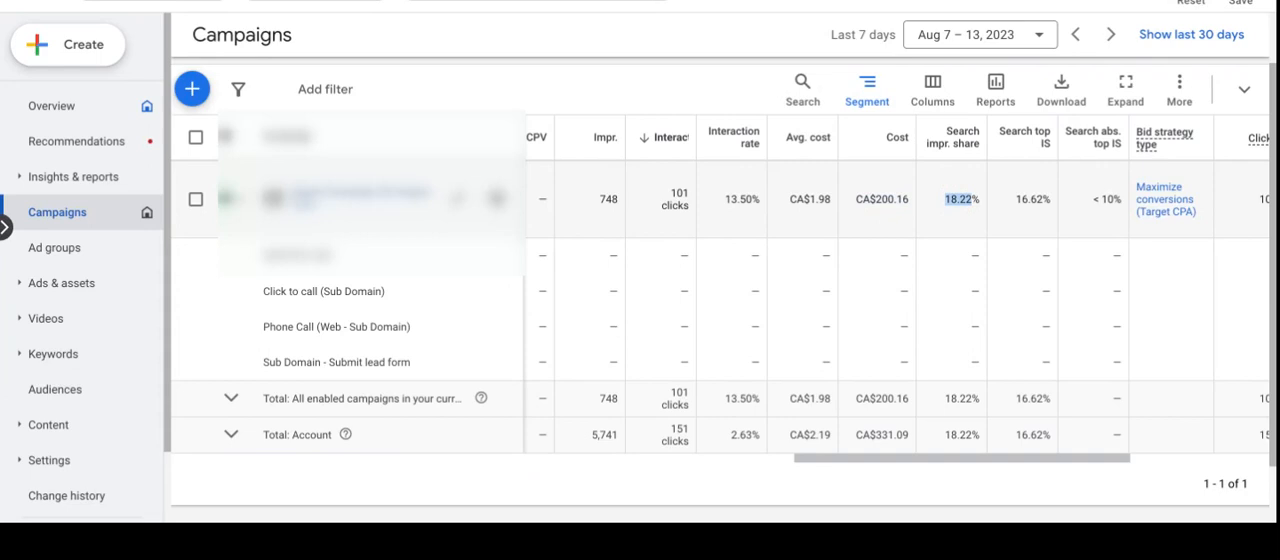
scroll(right, 3)
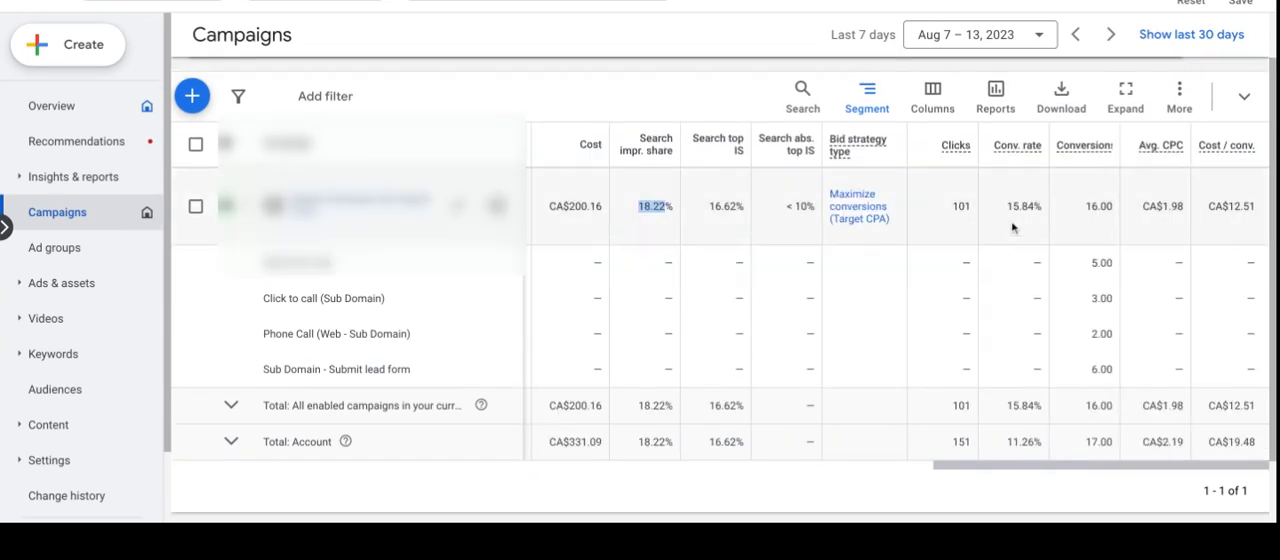
mouse_move(1098, 220)
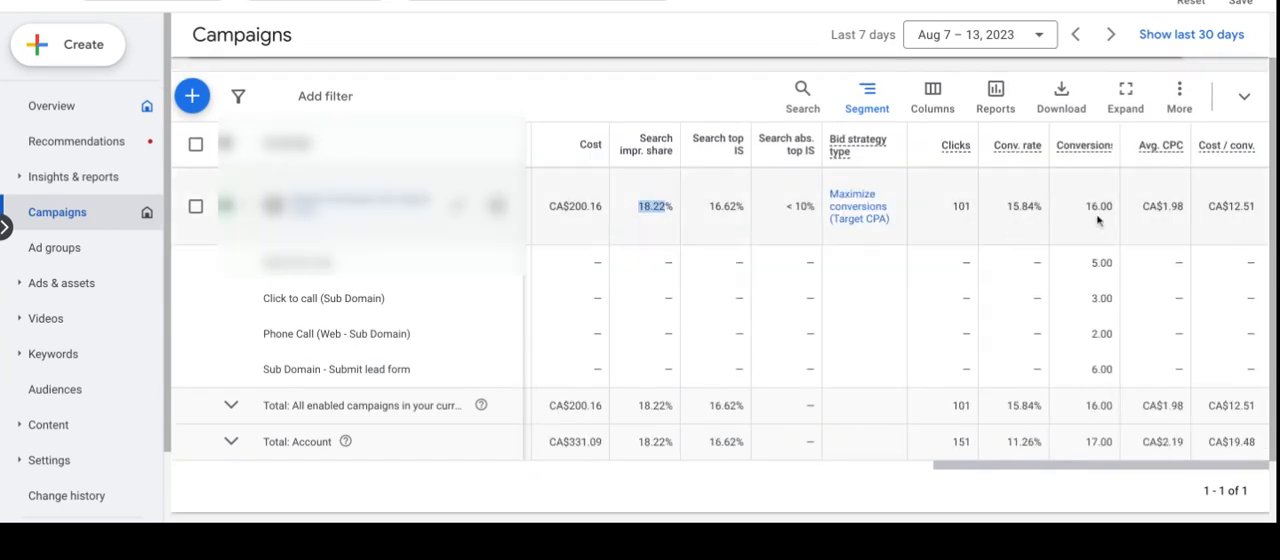
mouse_move(1244, 222)
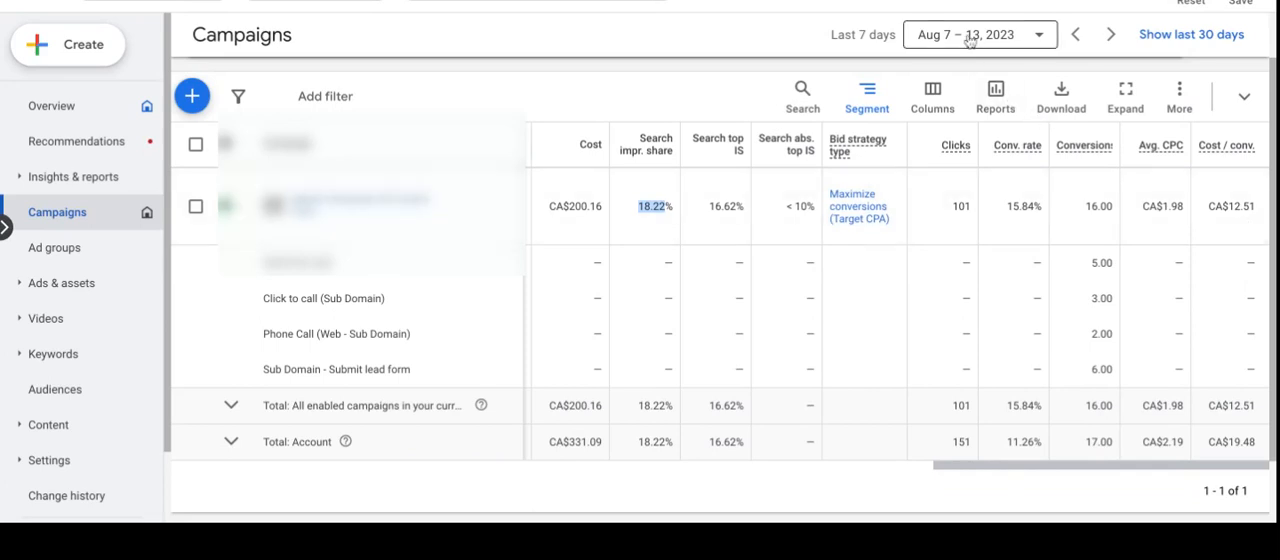
Step: Compare this week's campaign metrics against the previous period
click(978, 34)
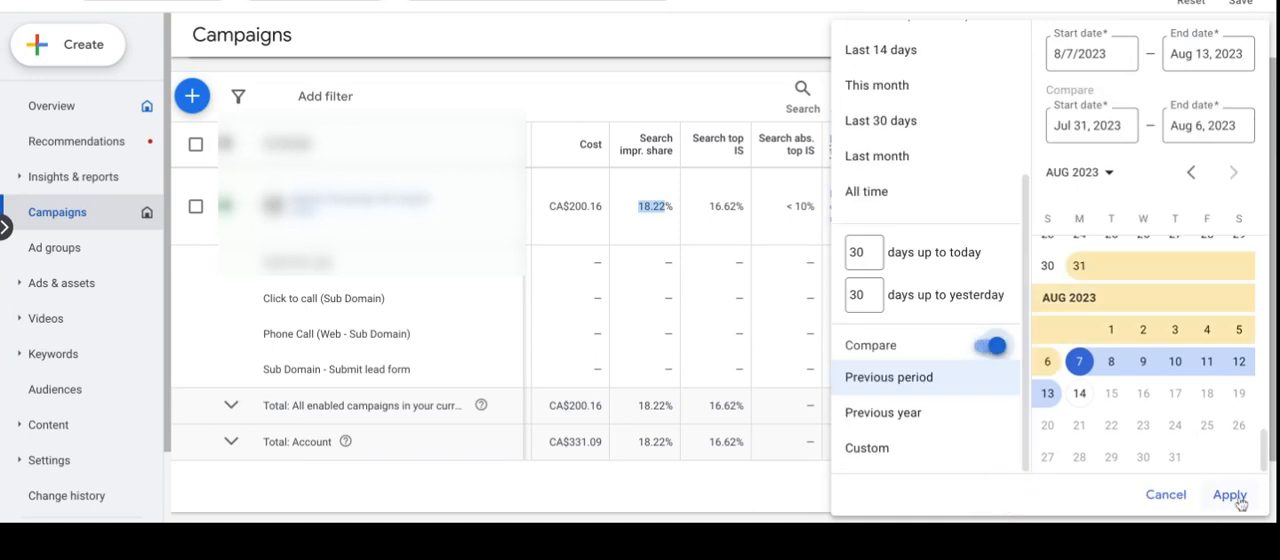
click(1230, 494)
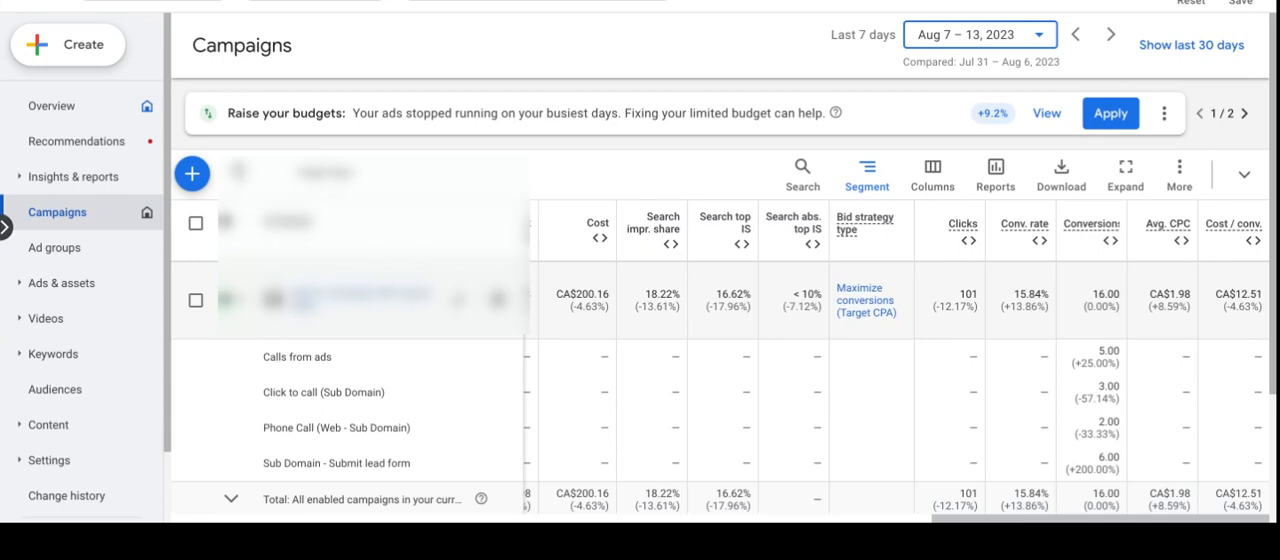
mouse_move(1020, 326)
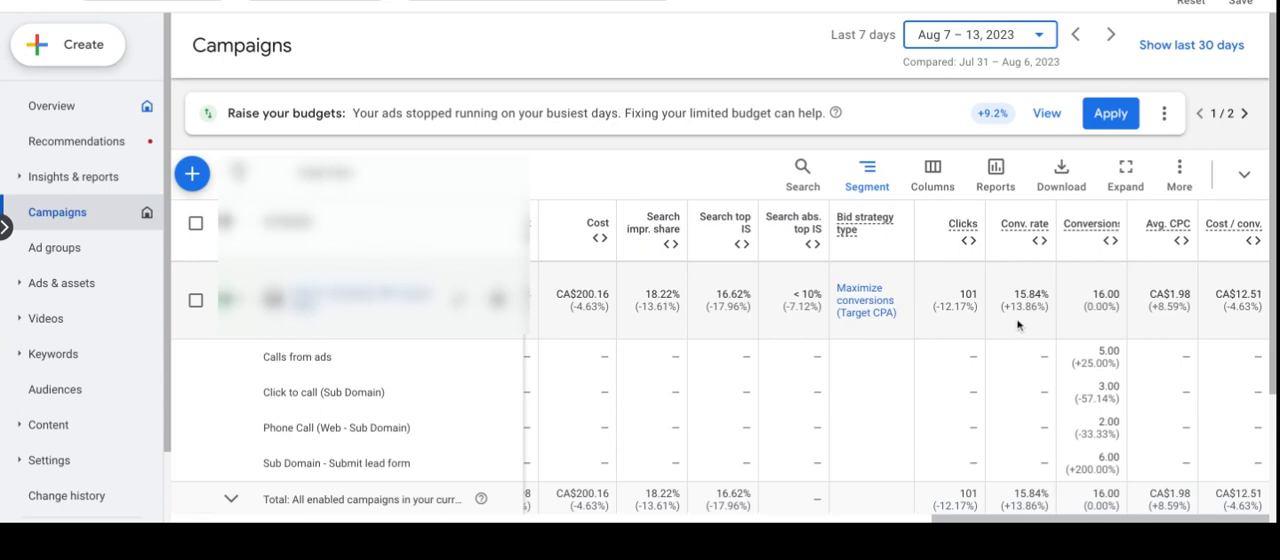
mouse_move(1020, 328)
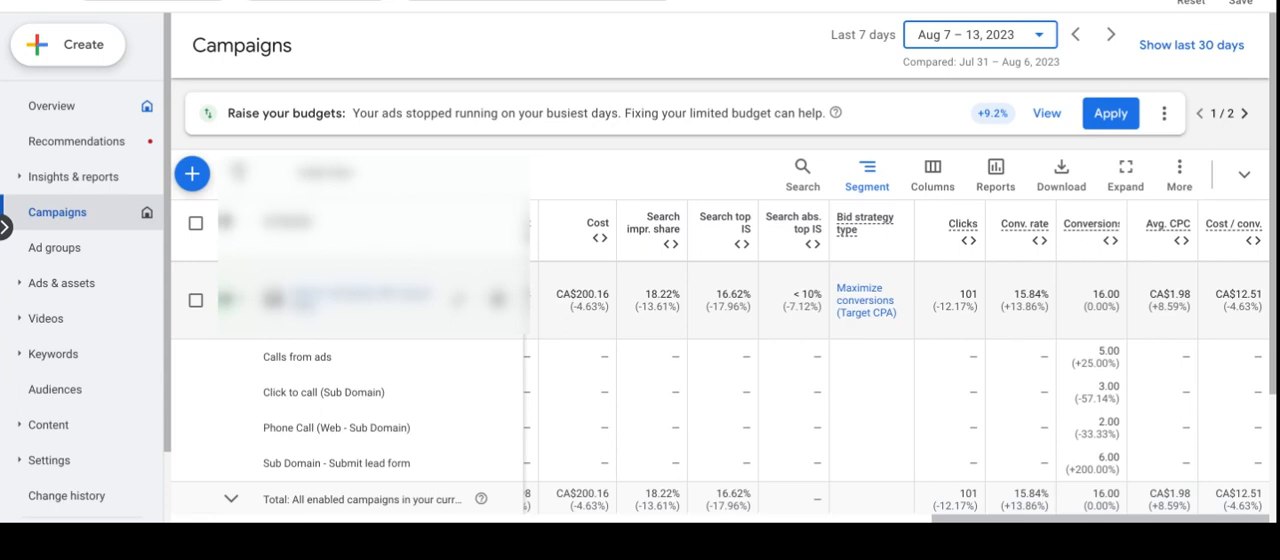
Step: Reopen the date range picker and switch the comparison off
click(980, 34)
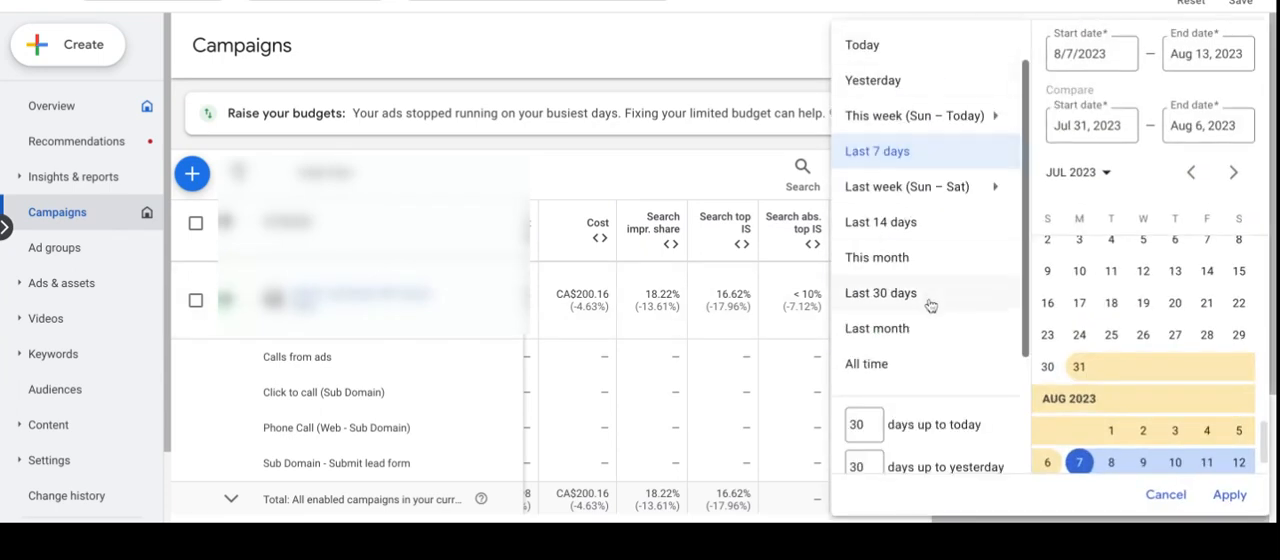
scroll(down, 3)
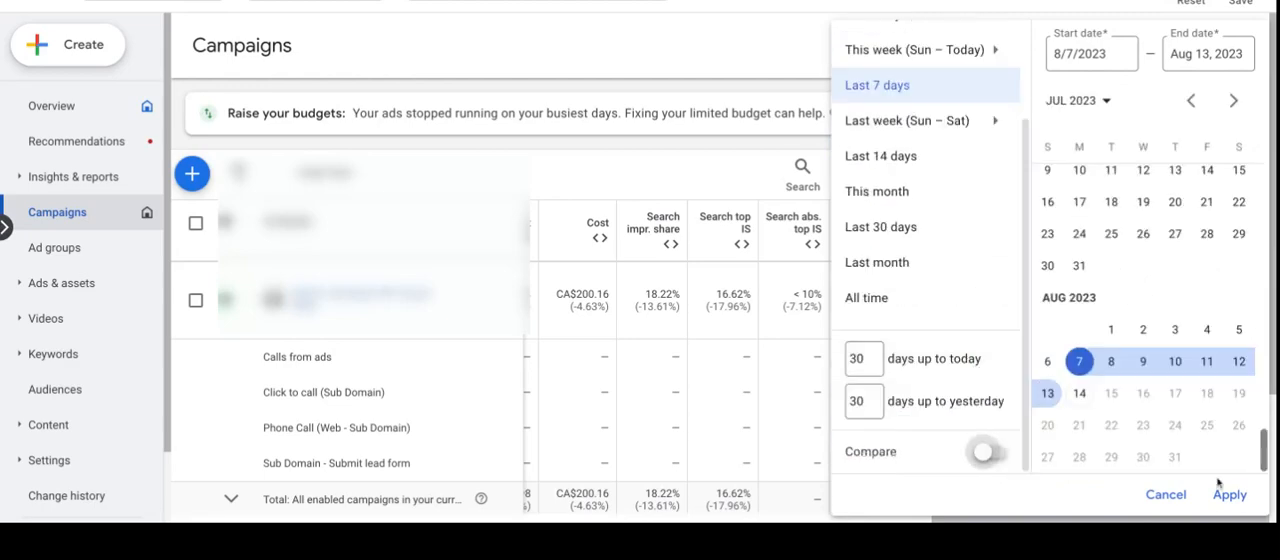
Step: Apply the plain last-7-day range so comparison percentages disappear from the table
click(1228, 494)
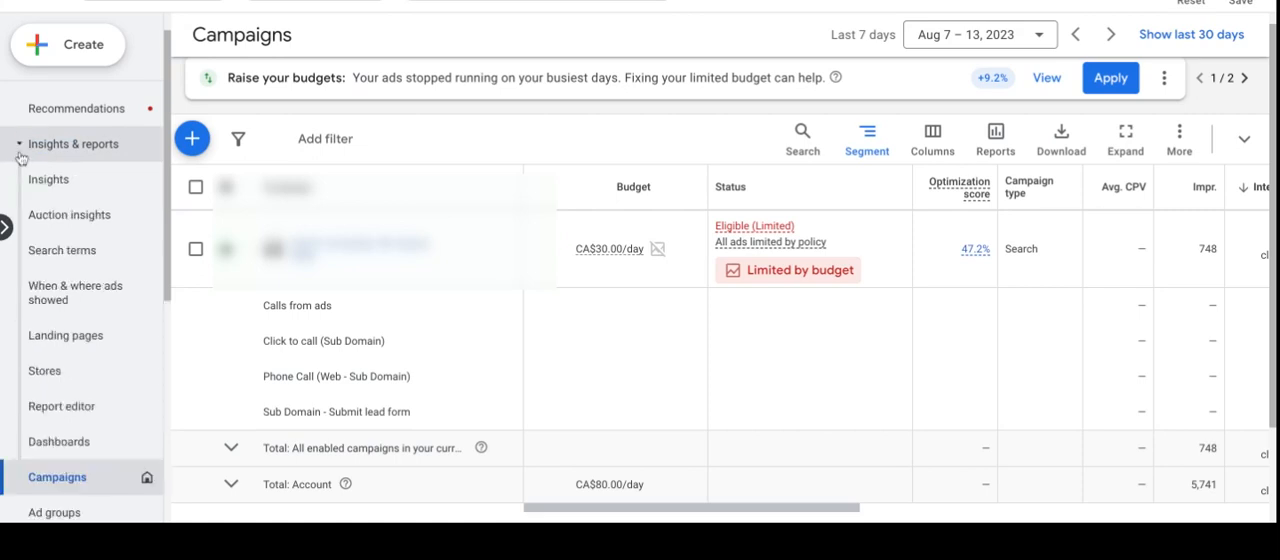
mouse_move(62, 250)
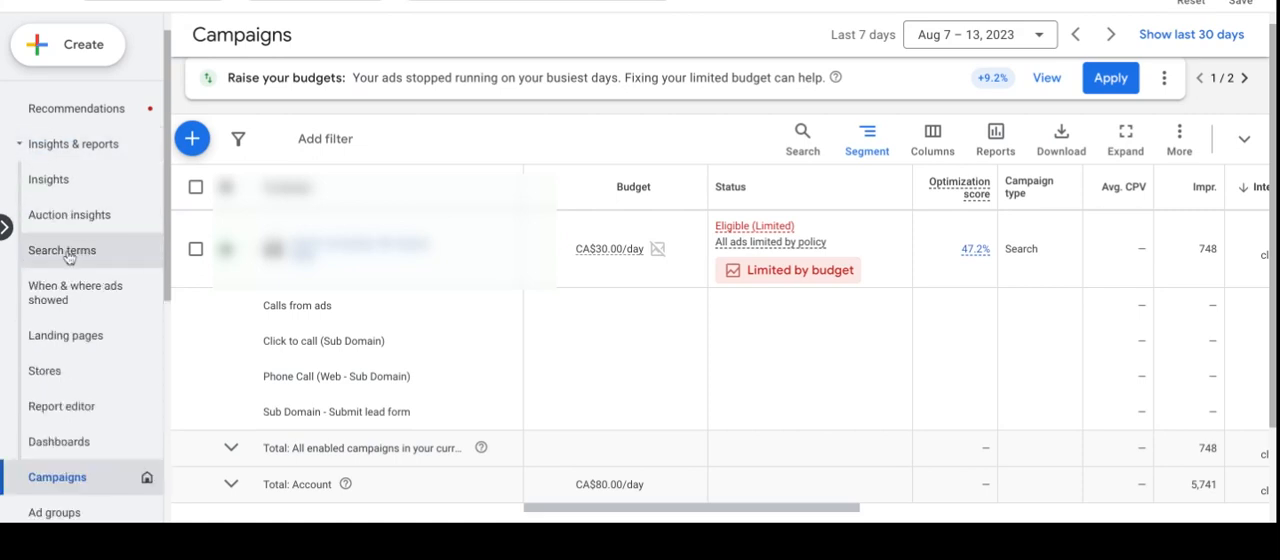
Step: Show the search terms report with conversion columns in view, highlighting 'repair cell phone near me'
click(62, 250)
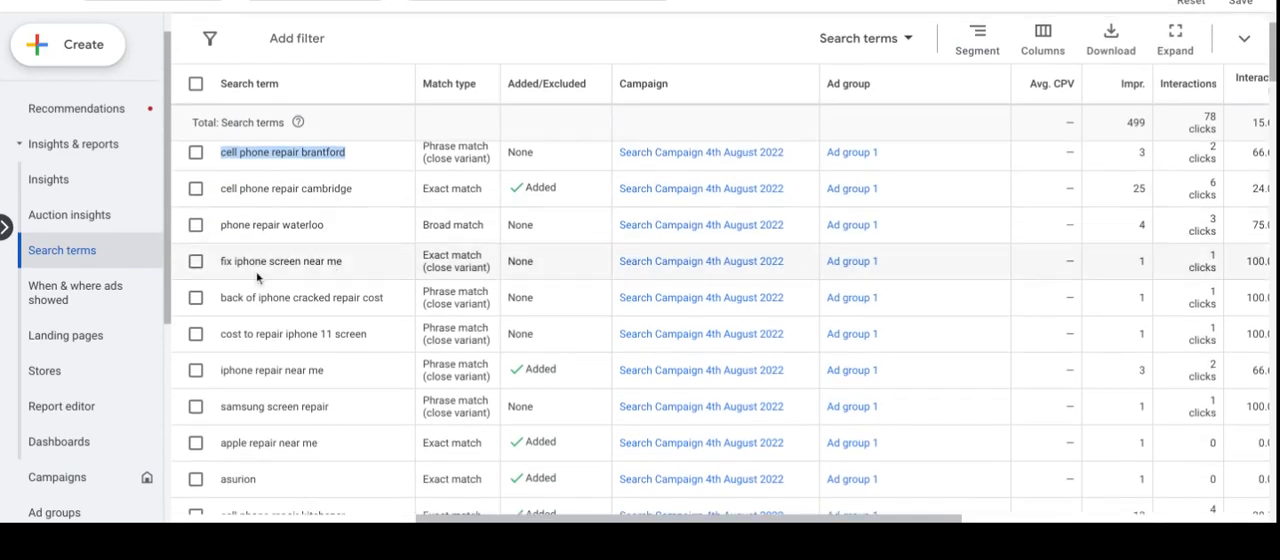
scroll(down, 3)
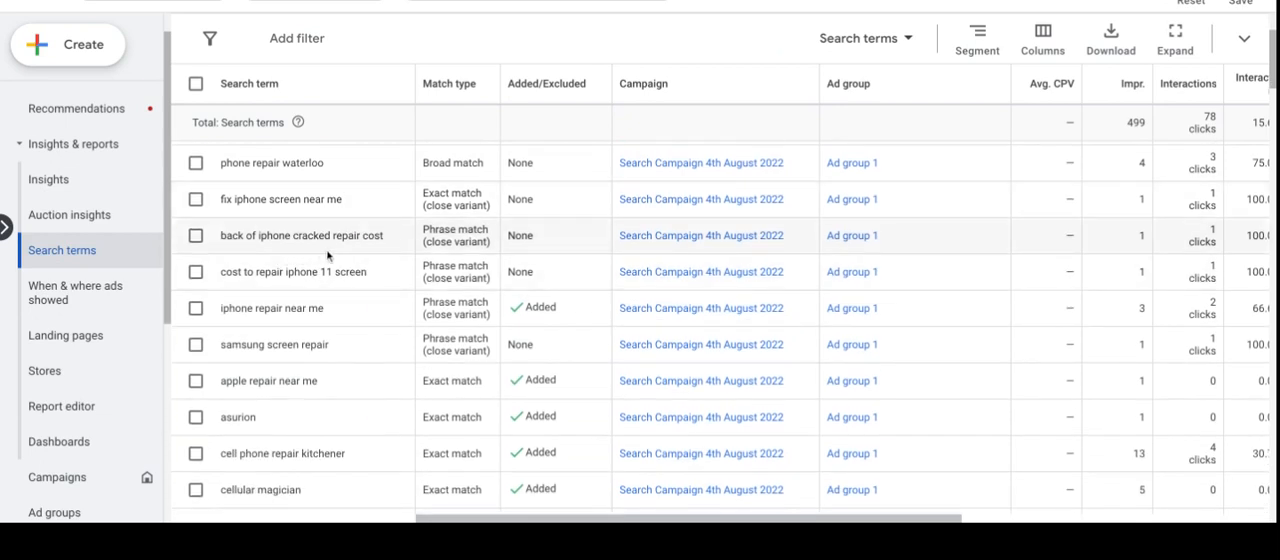
mouse_move(316, 284)
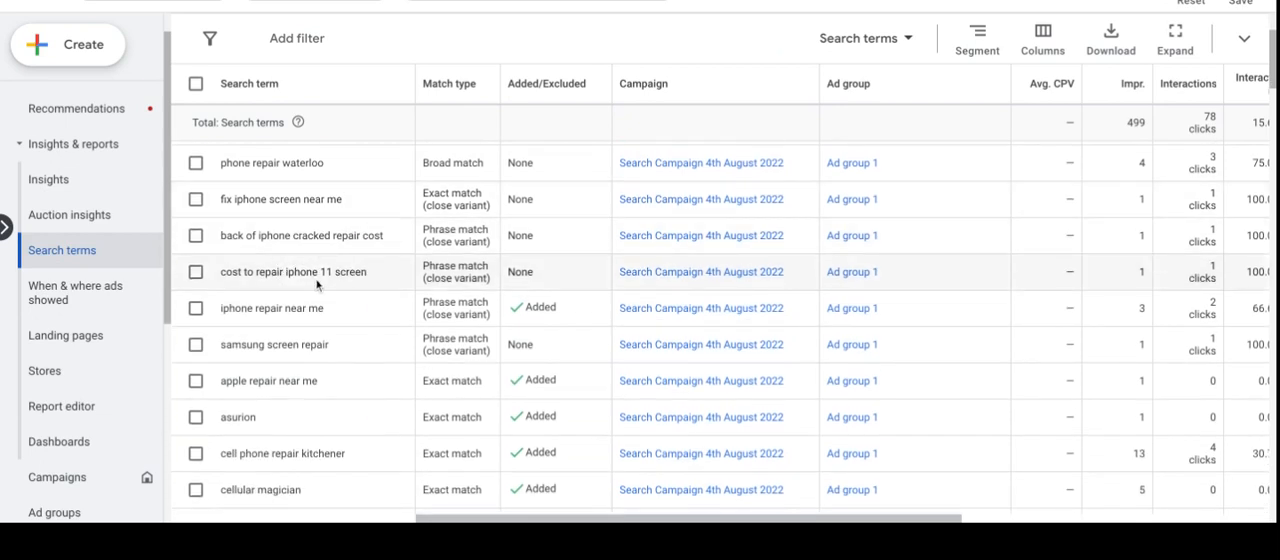
scroll(down, 3)
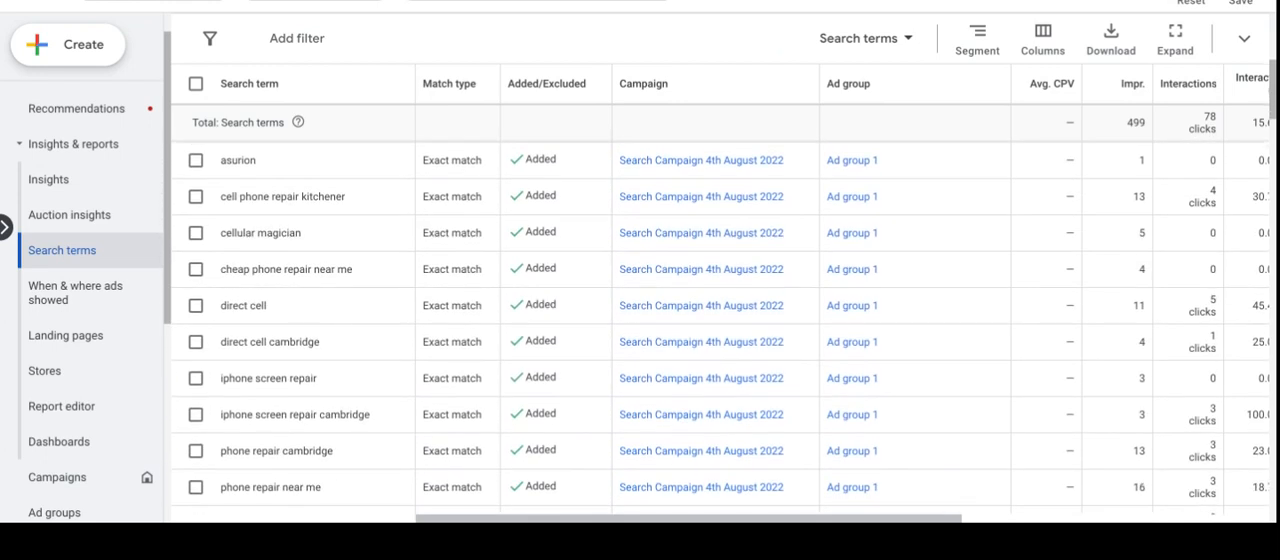
scroll(down, 3)
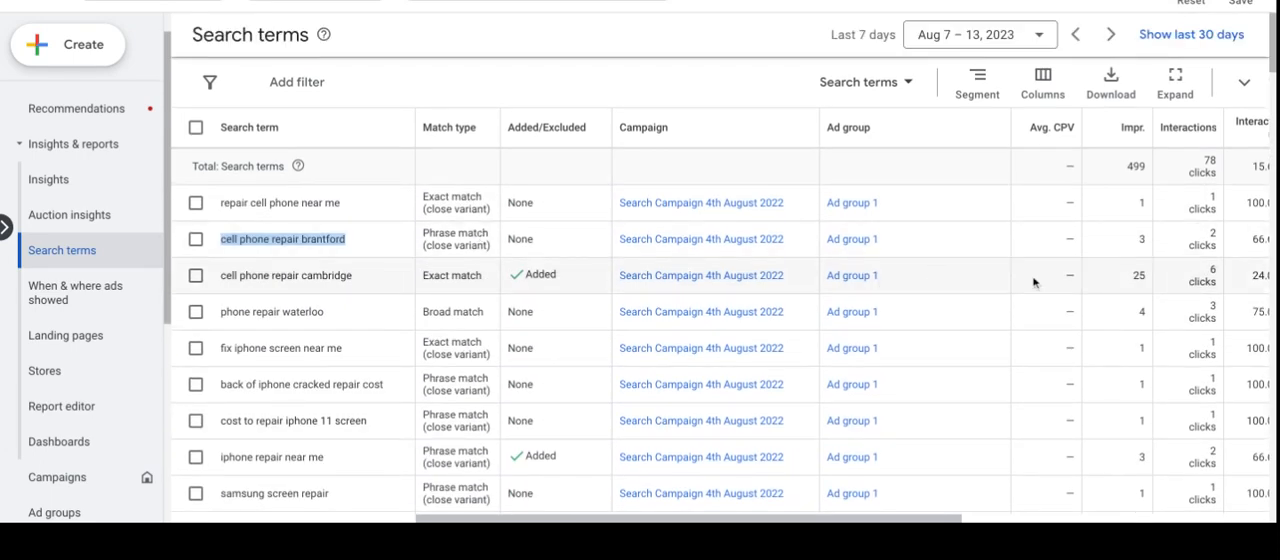
scroll(right, 3)
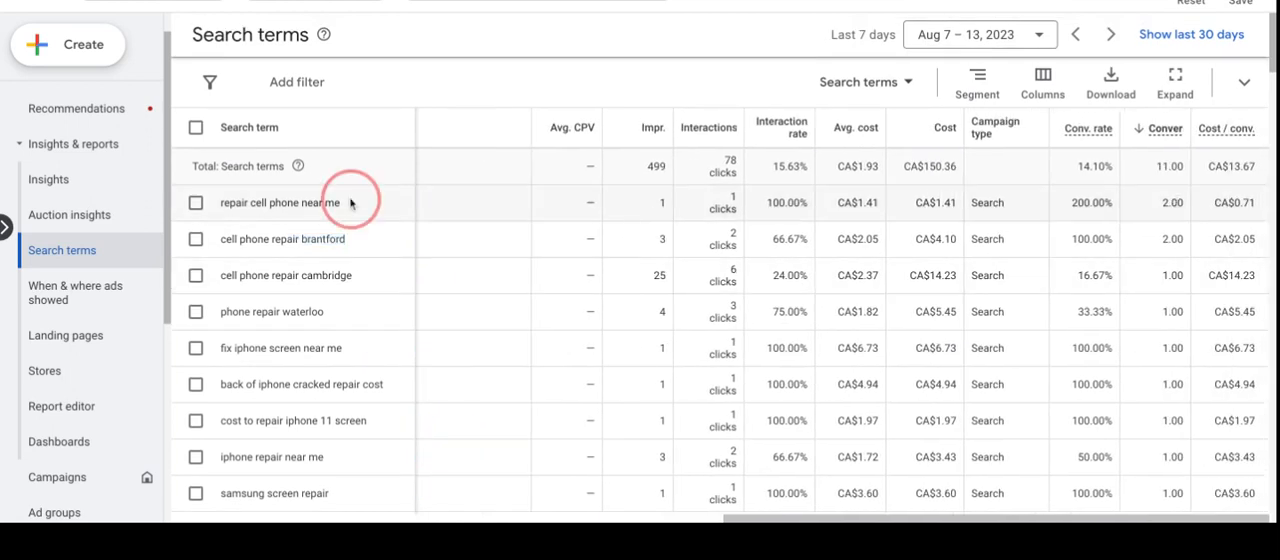
double_click(280, 202)
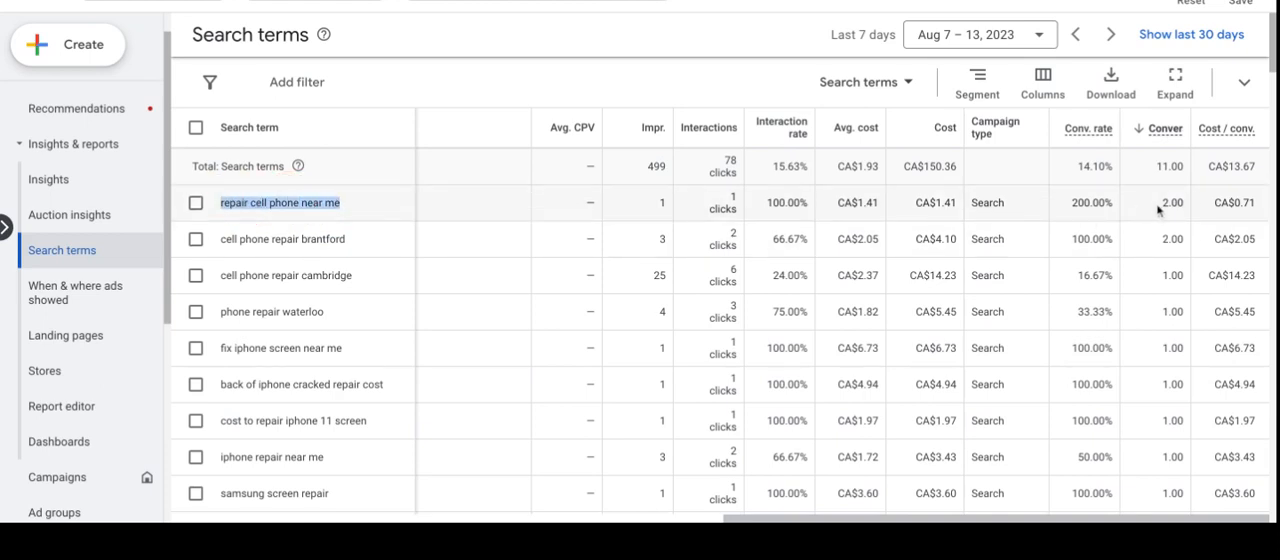
scroll(down, 3)
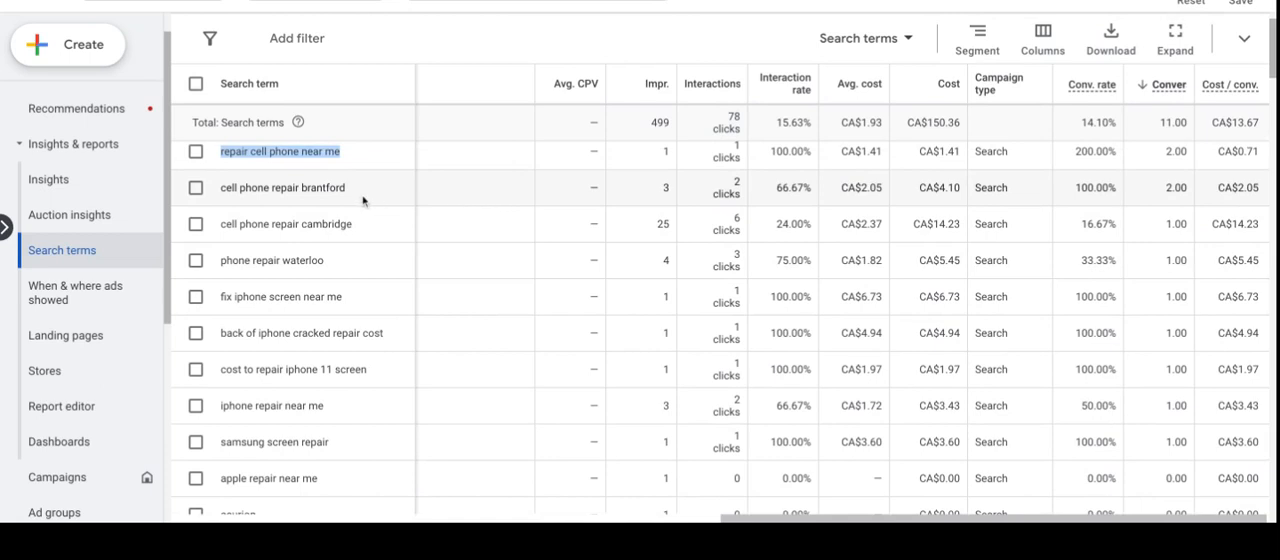
mouse_move(1056, 234)
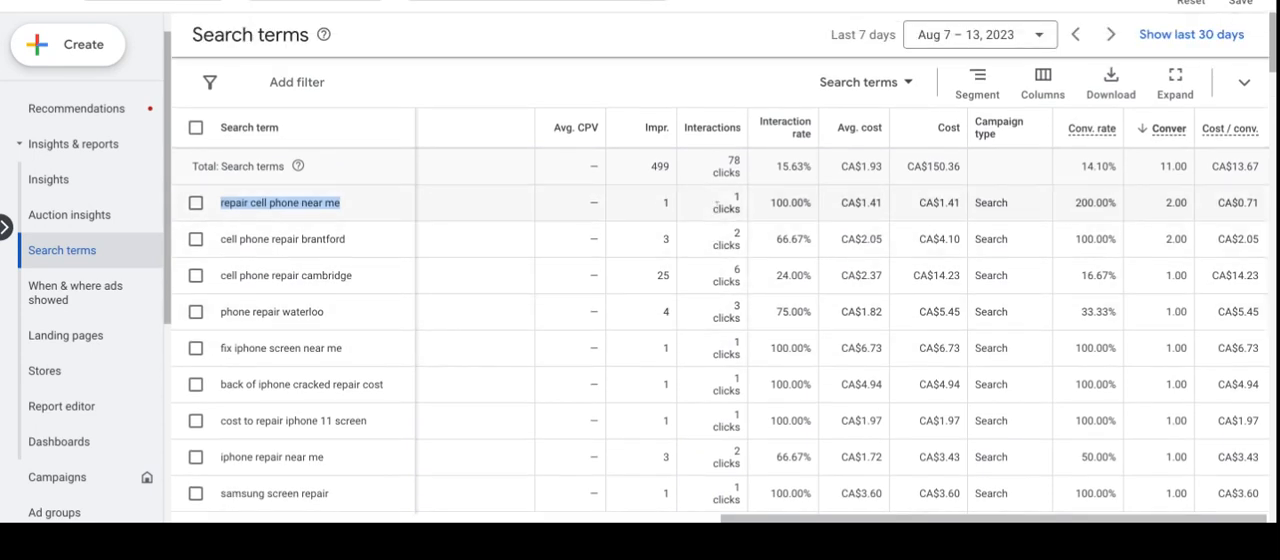
Step: Sort the search terms so those with the most interactions come first
click(712, 128)
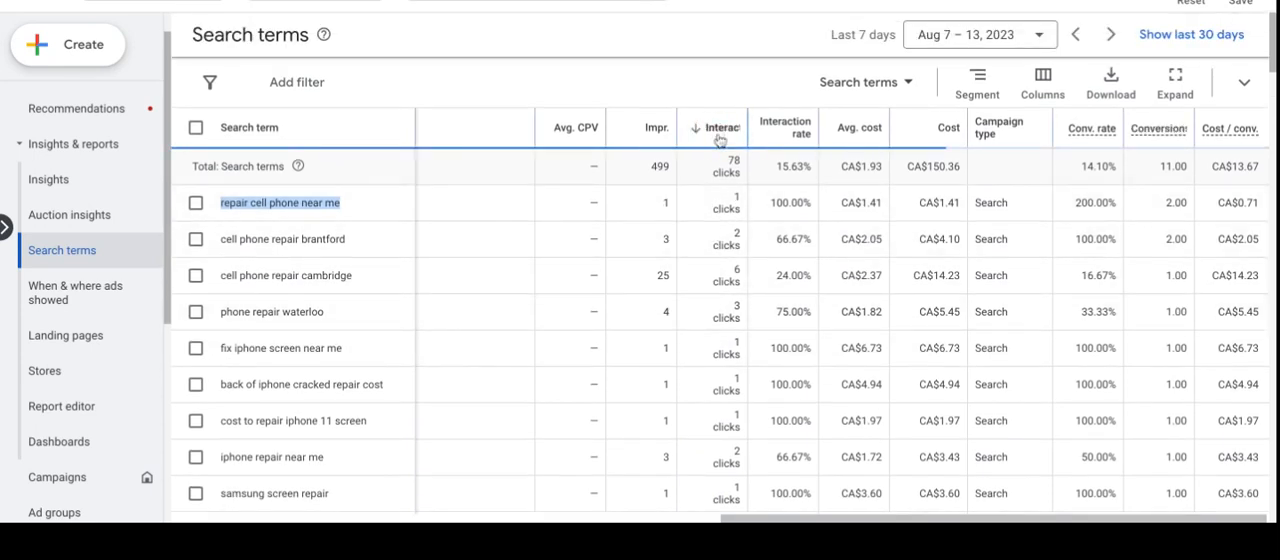
click(722, 128)
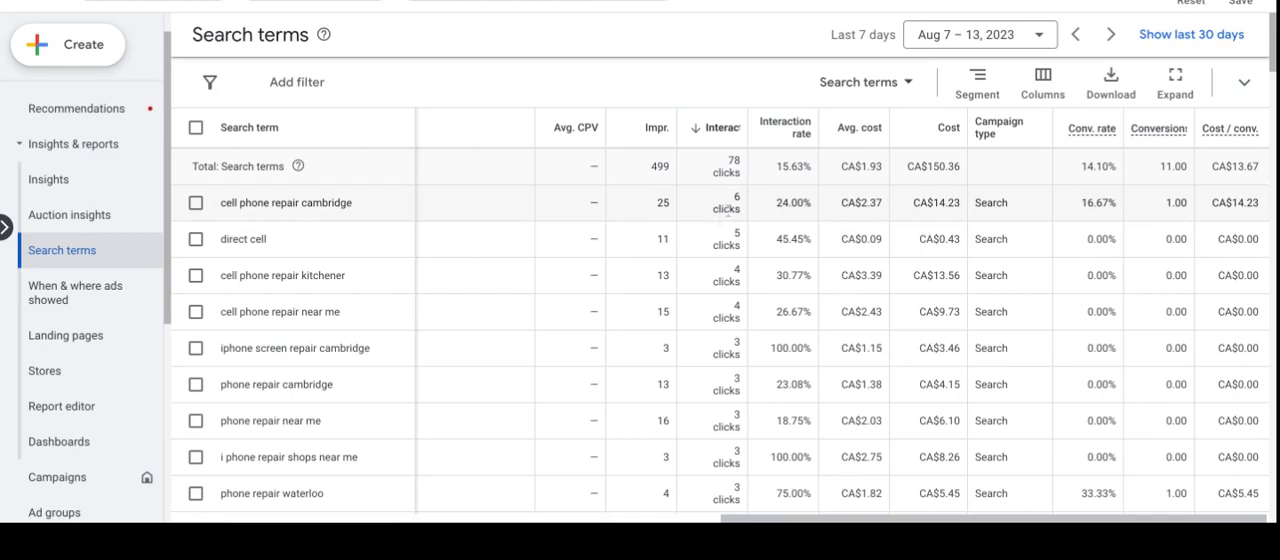
mouse_move(1192, 214)
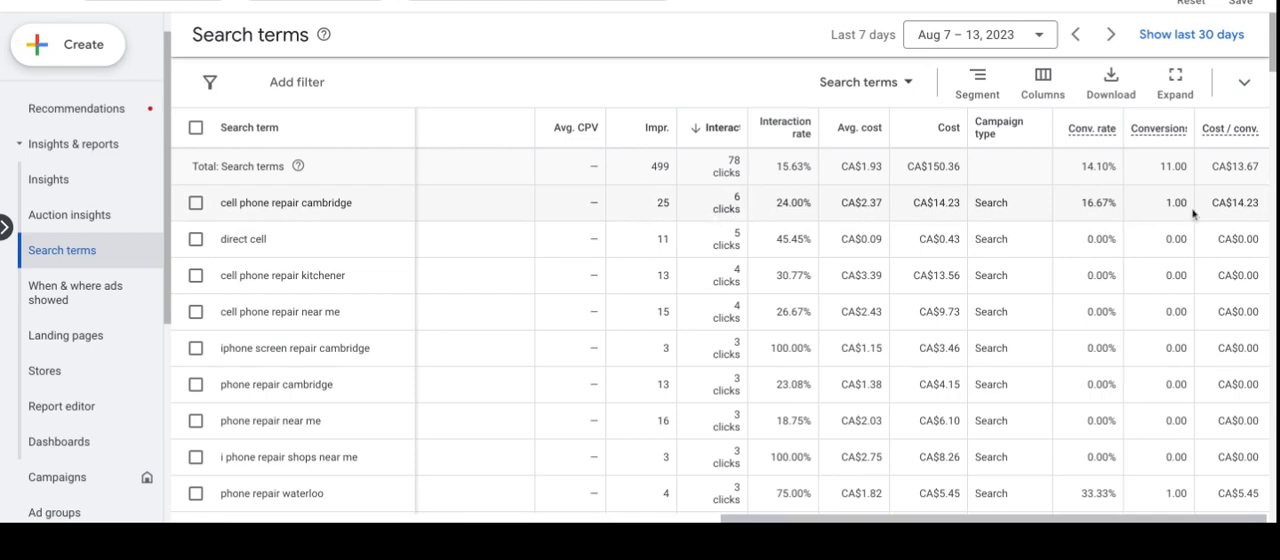
scroll(down, 3)
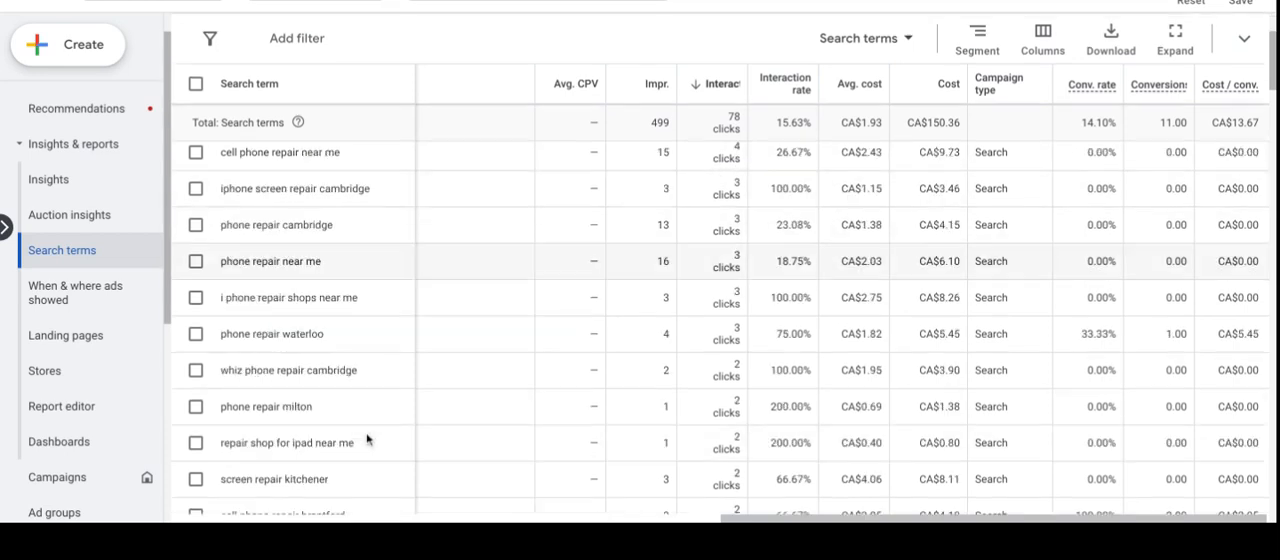
scroll(down, 3)
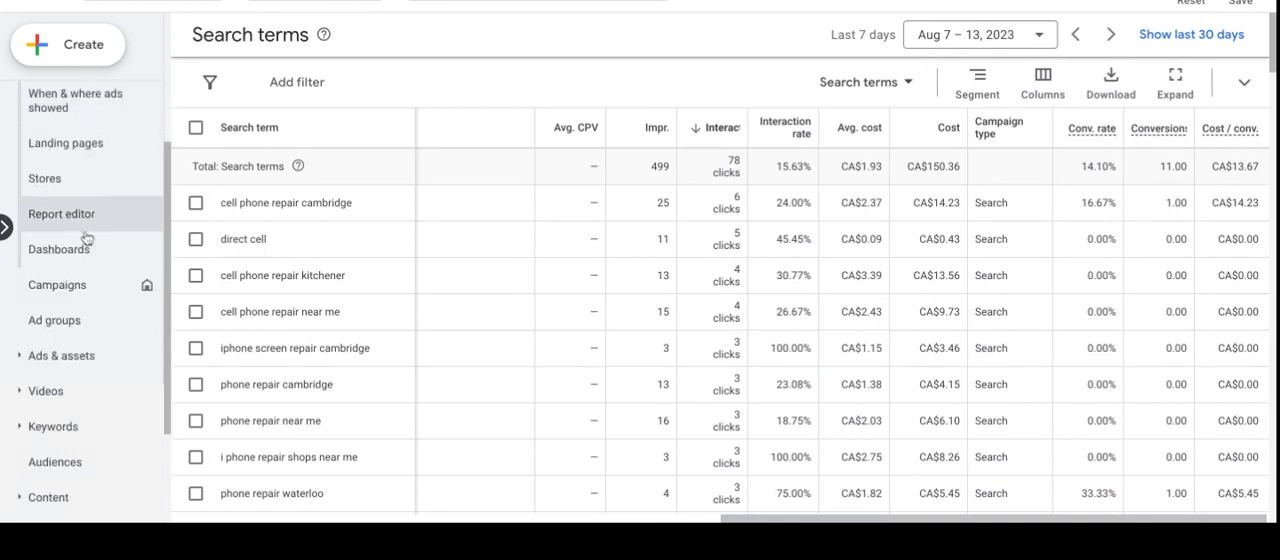
Step: Show the audiences demographics chart and expand the Insights & reports section
scroll(down, 3)
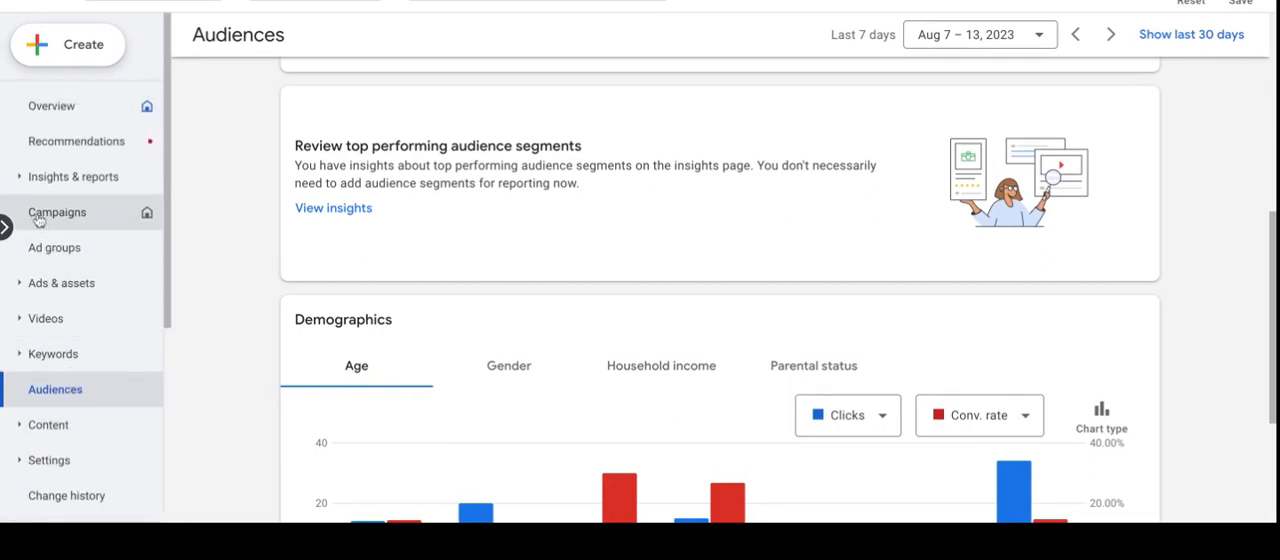
click(72, 176)
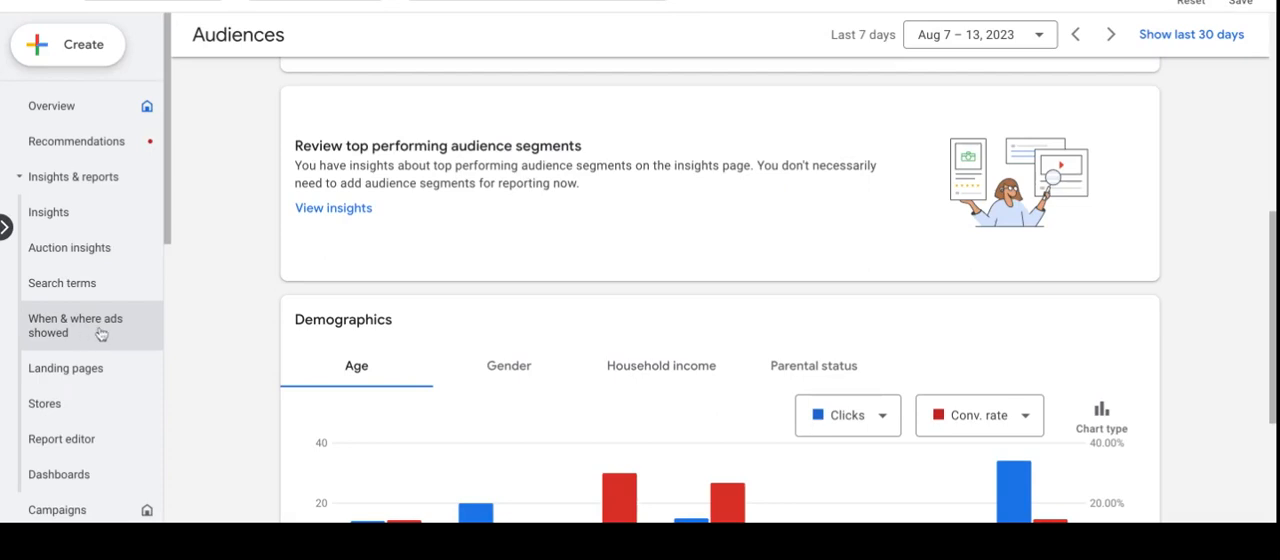
Step: Show the When & where ads showed report broken down by mobile, computer and tablet
click(76, 324)
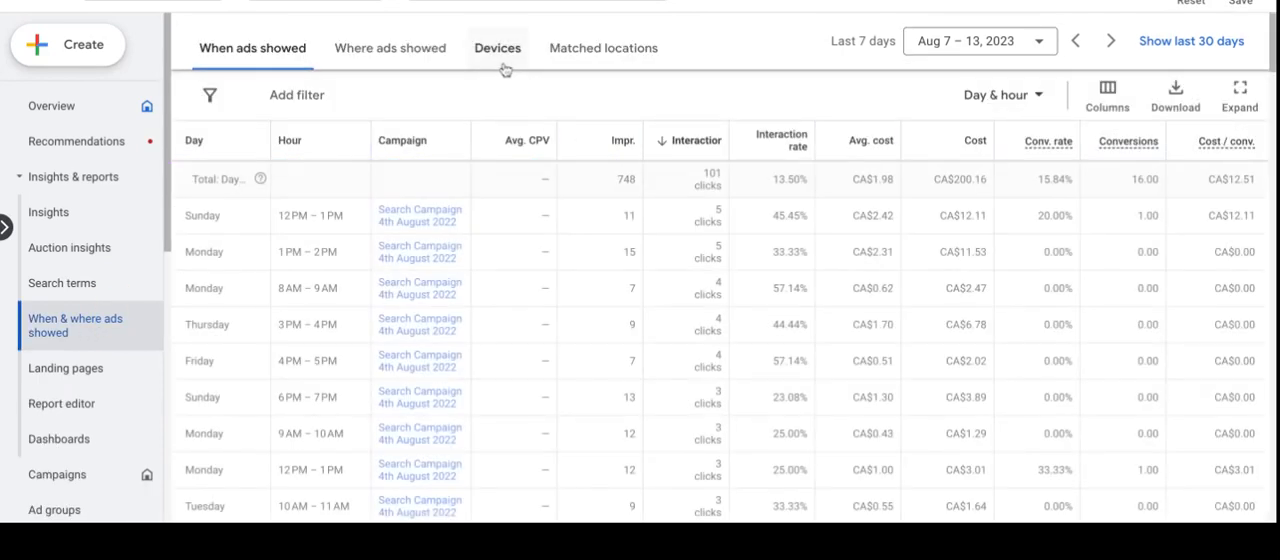
click(498, 46)
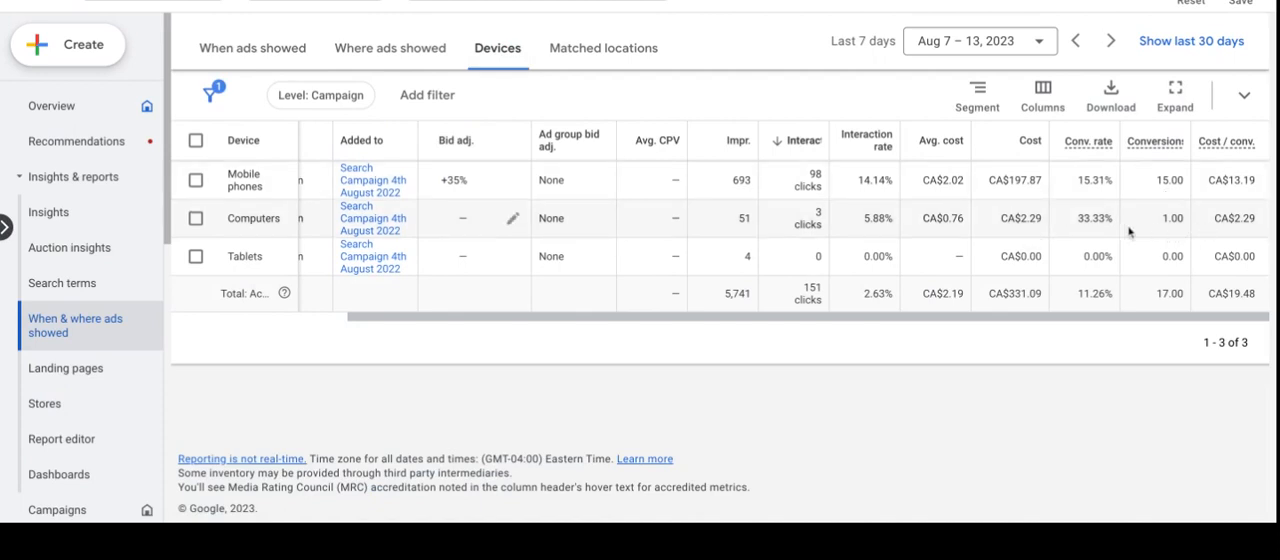
mouse_move(1256, 220)
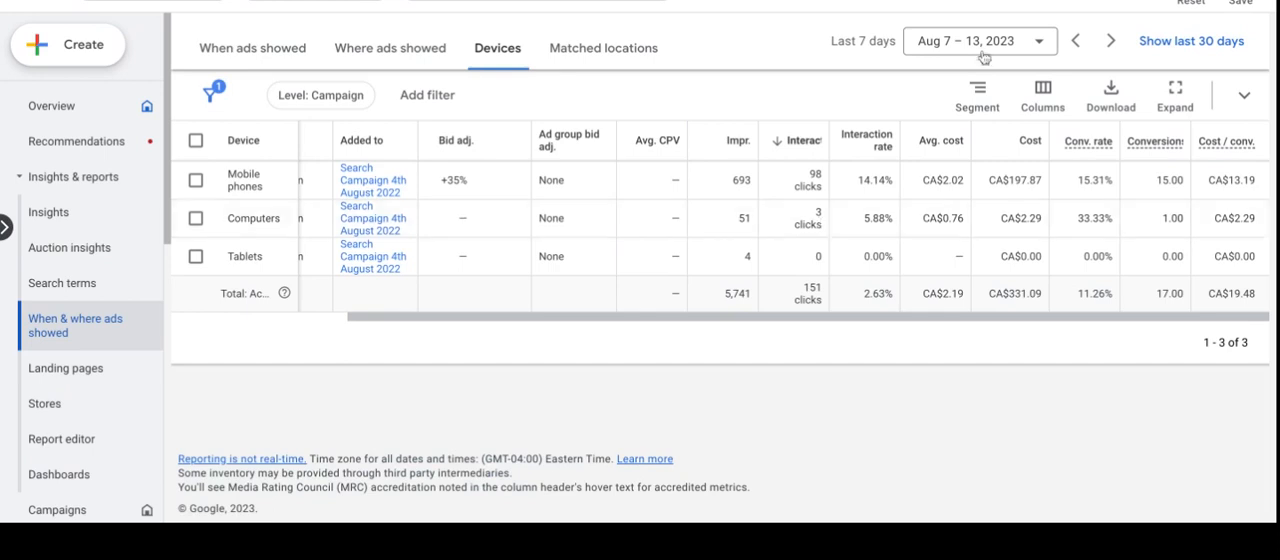
Step: Set the devices report to the last 30 days, Jul 15 to Aug 13, 2023
click(978, 40)
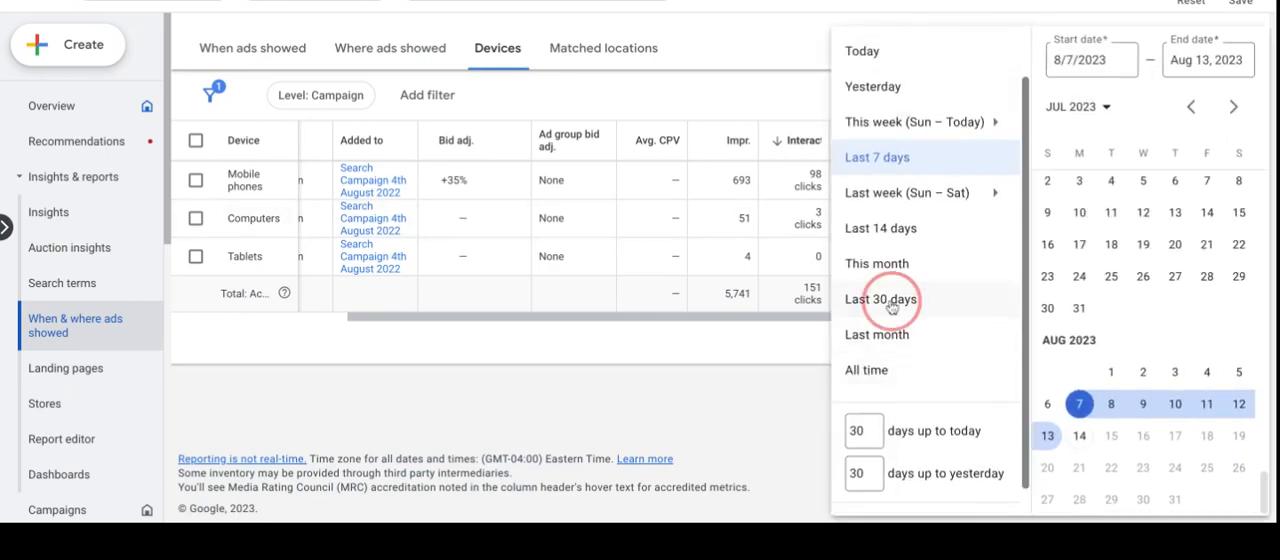
click(882, 300)
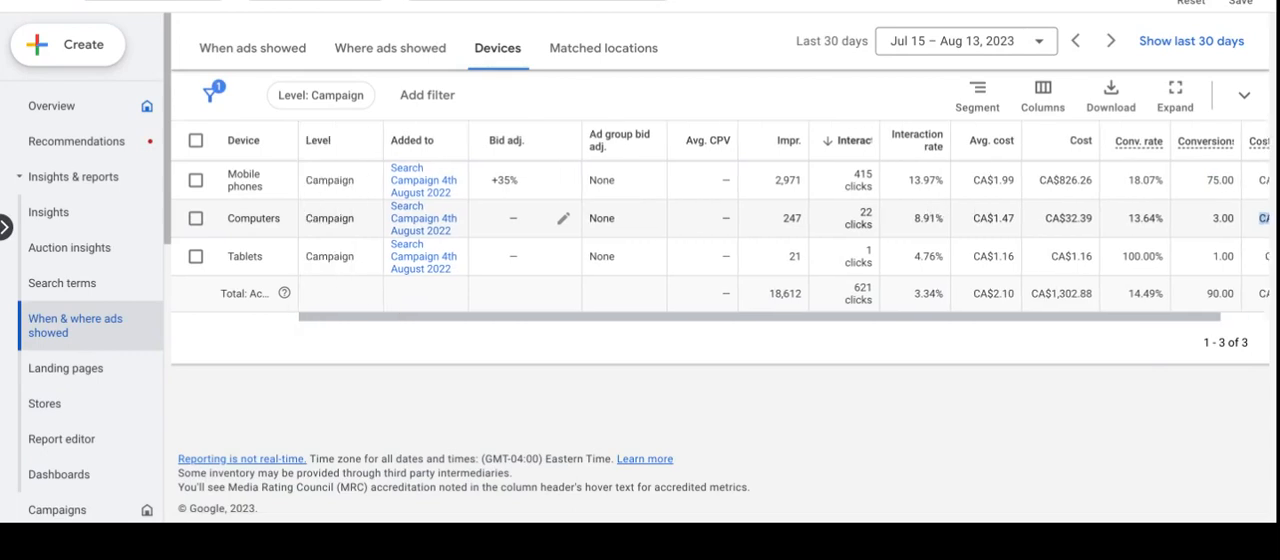
mouse_move(530, 240)
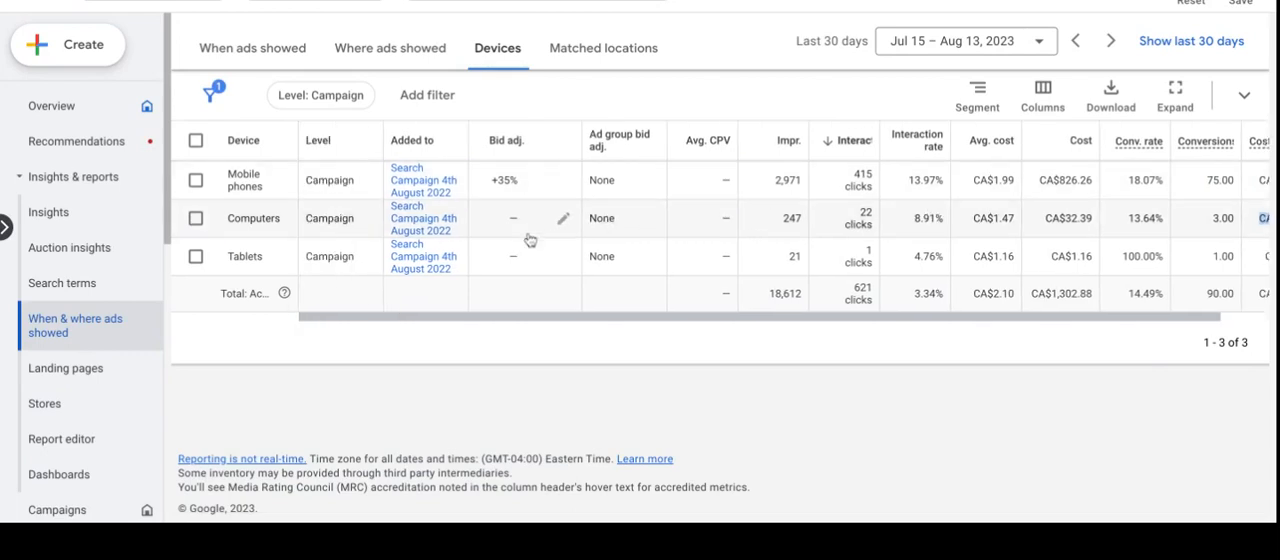
mouse_move(238, 202)
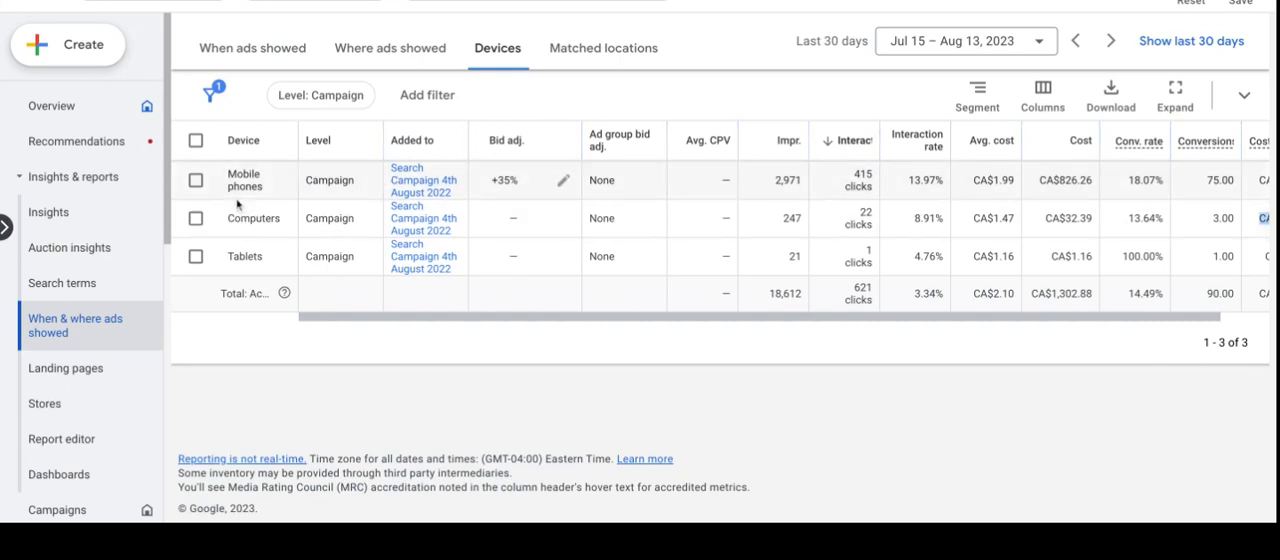
mouse_move(564, 180)
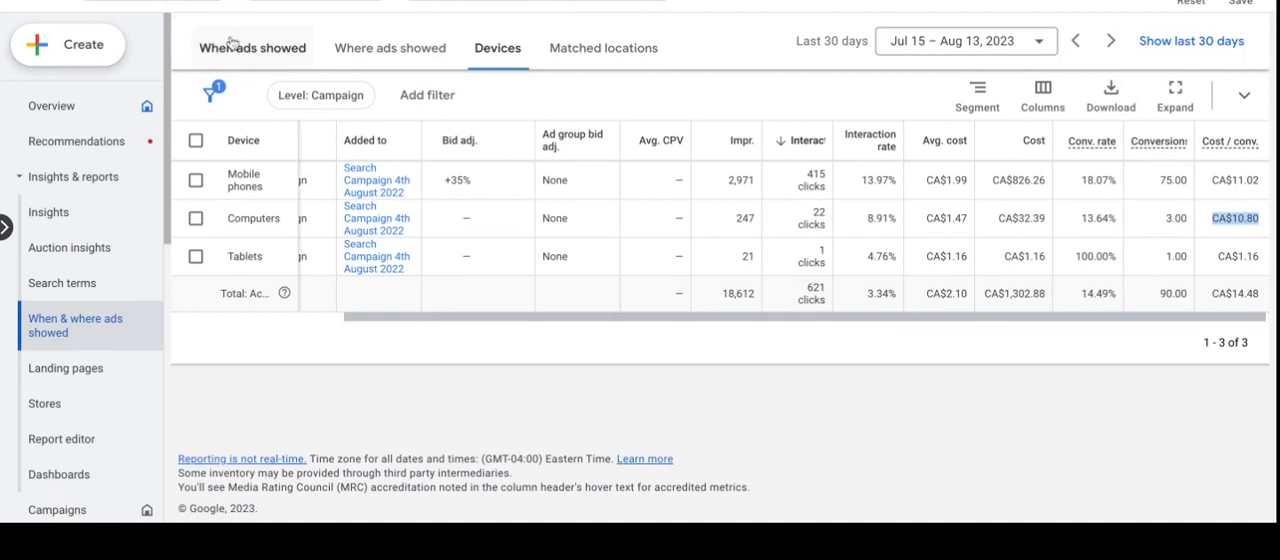
mouse_move(232, 44)
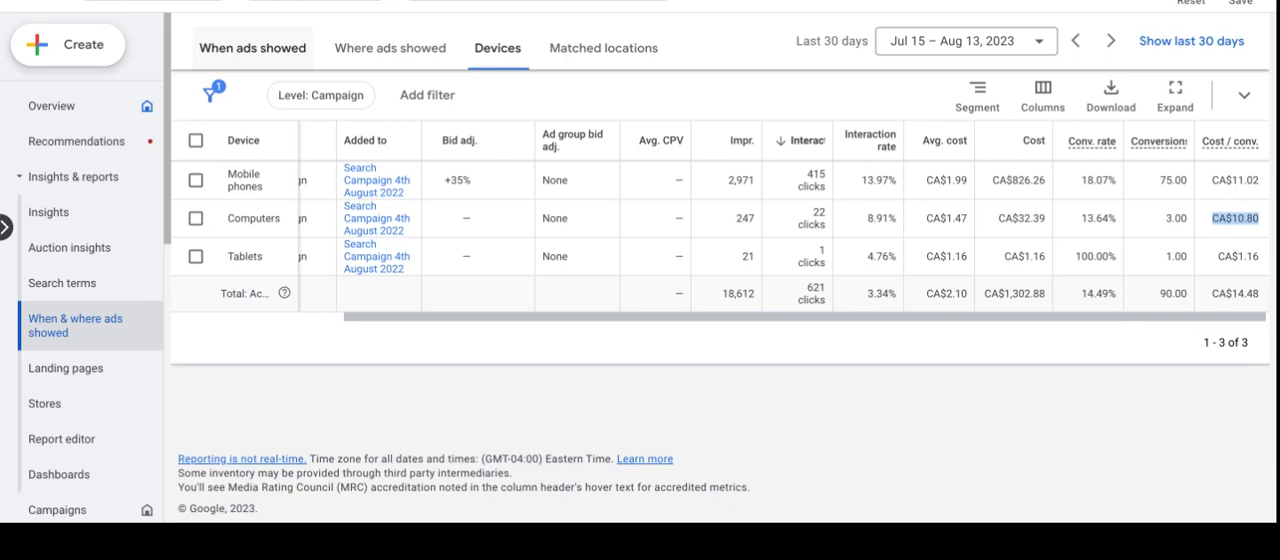
mouse_move(62, 284)
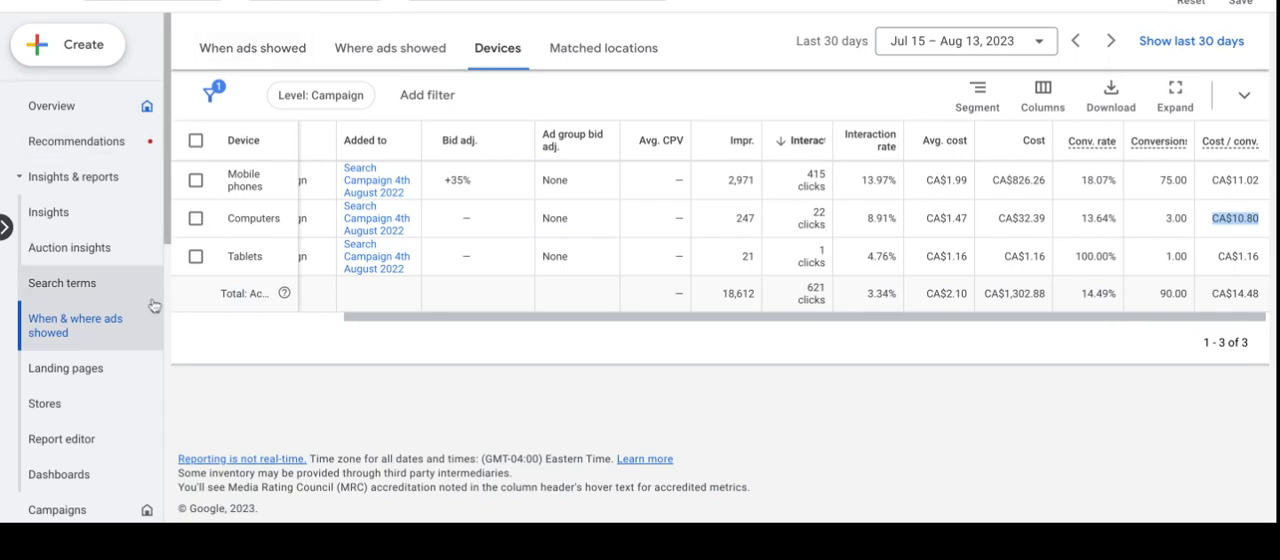
mouse_move(462, 328)
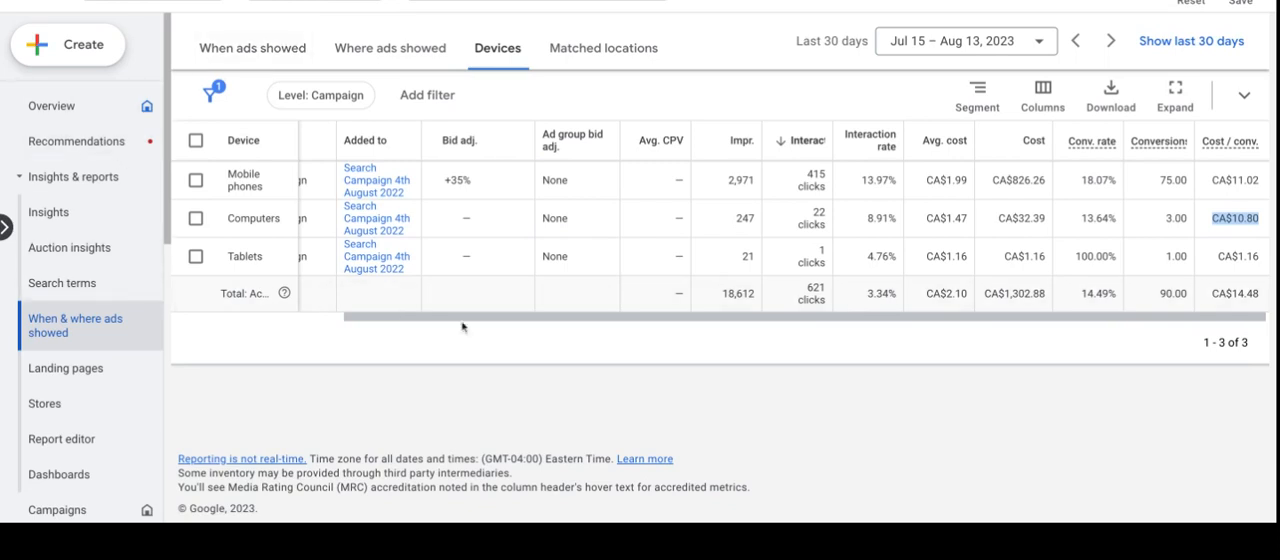